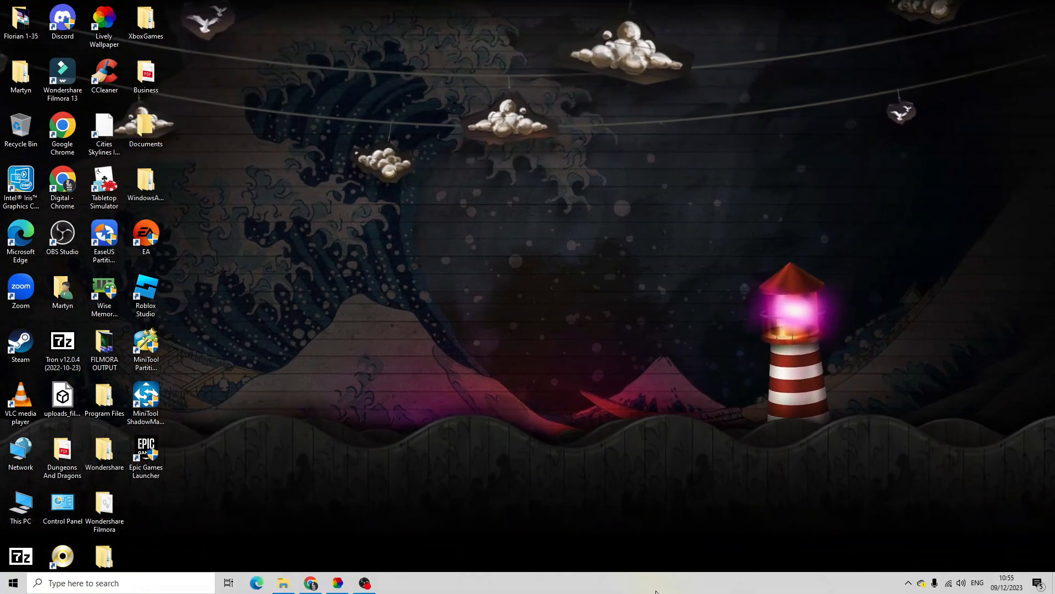
- Launch Task Manager from the taskbar's right-click menu
{"action": "right_click", "coordinate": [656, 583]}
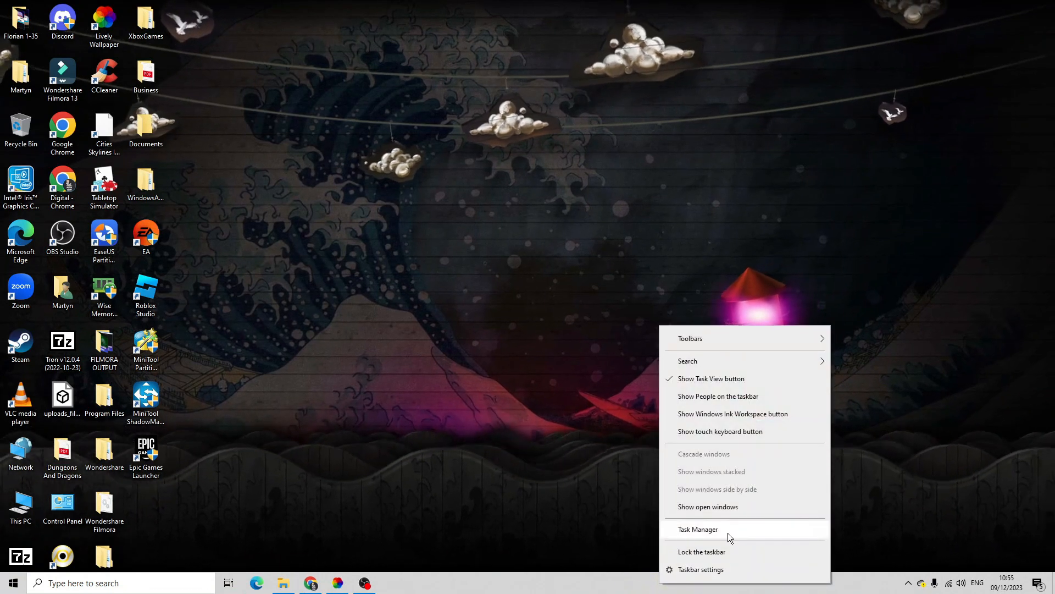
{"action": "left_click", "coordinate": [698, 529]}
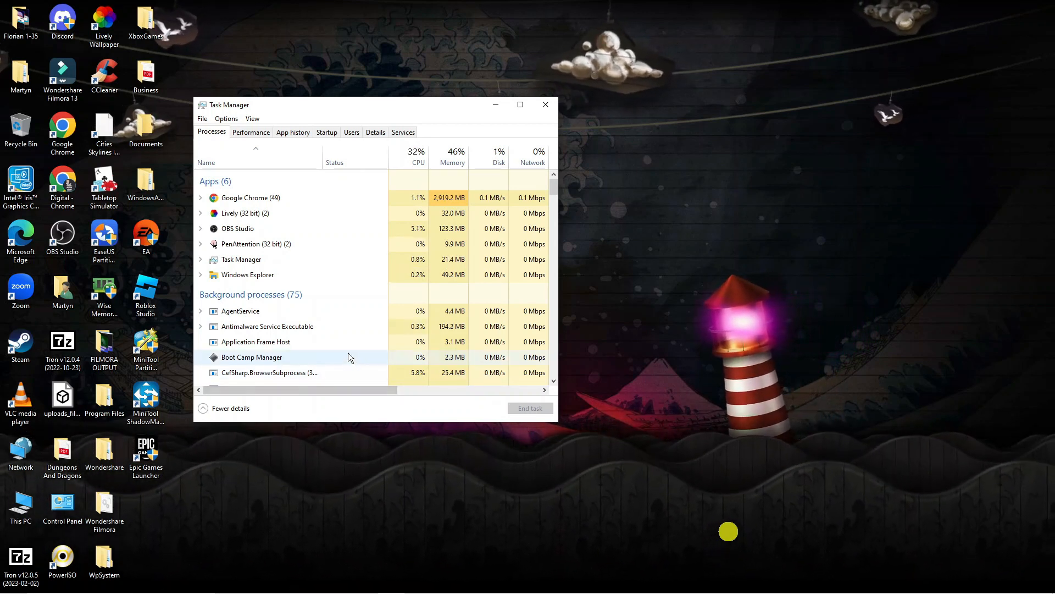
- Scroll the Processes list and select the GameInput Host Service process
{"action": "scroll", "scroll_direction": "down", "scroll_amount": 3}
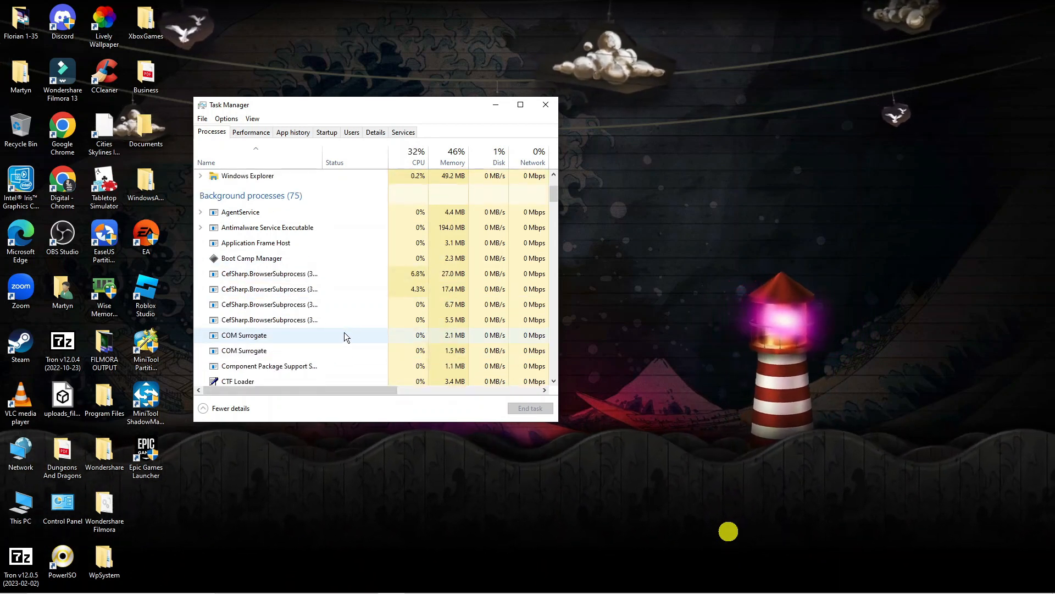
{"action": "scroll", "scroll_direction": "down", "scroll_amount": 3}
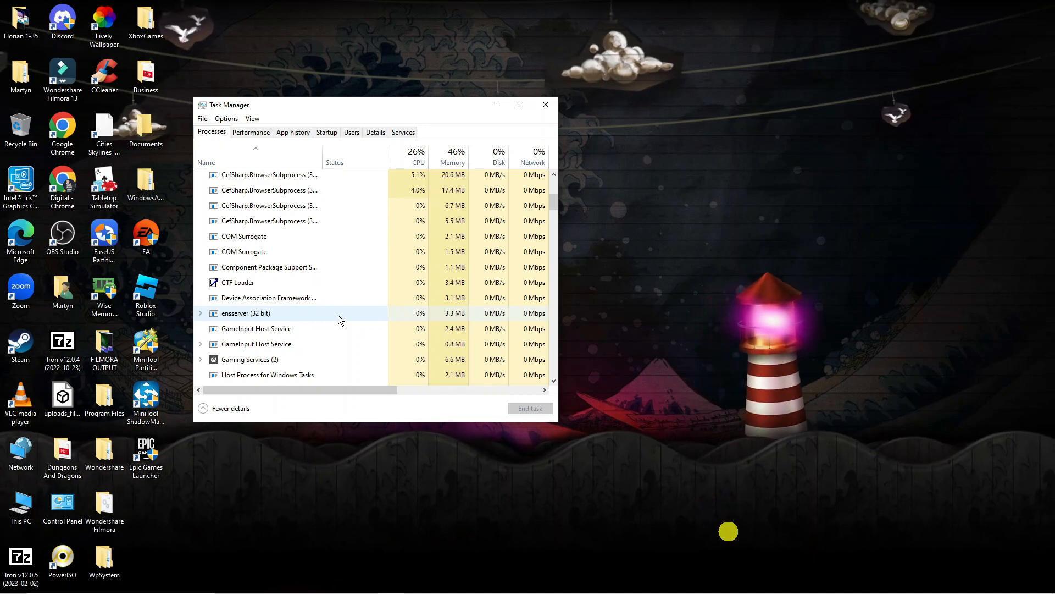
{"action": "left_click", "coordinate": [256, 329]}
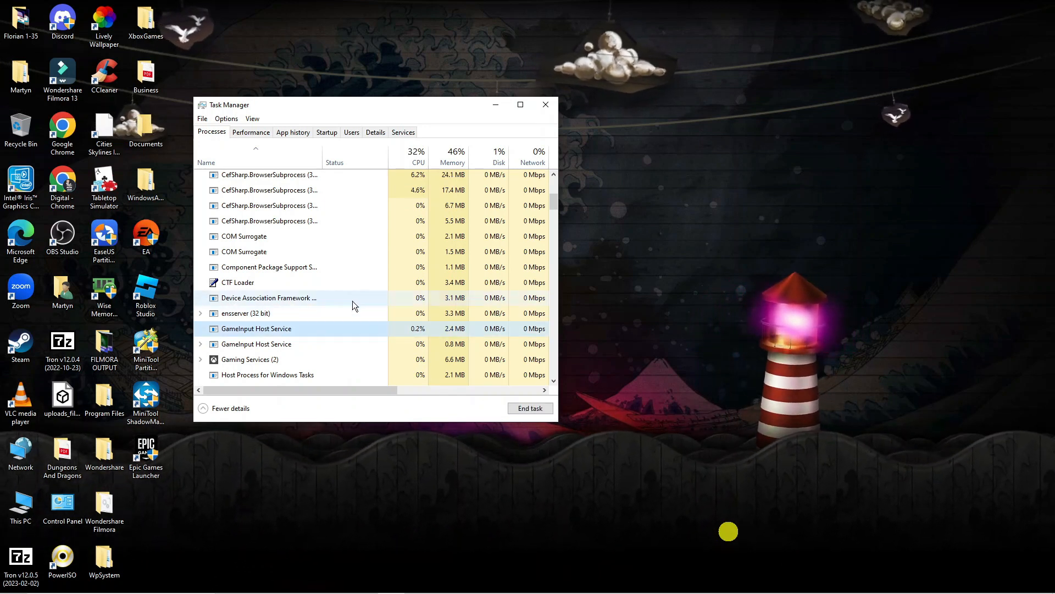
{"action": "scroll", "scroll_direction": "down", "scroll_amount": 3}
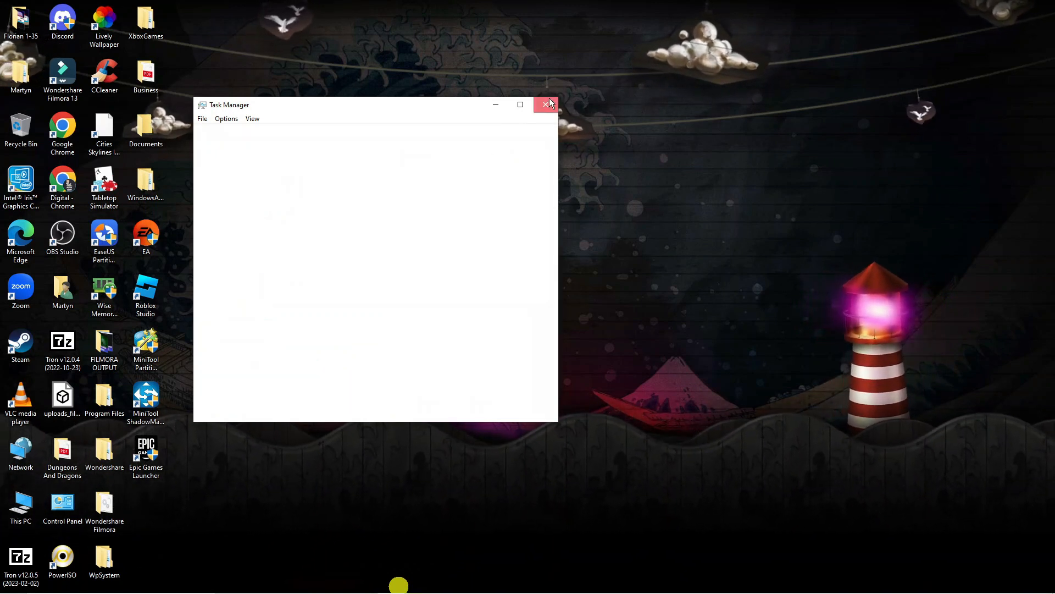
- Close Task Manager and reveal the Start menu's power options
{"action": "left_click", "coordinate": [547, 104]}
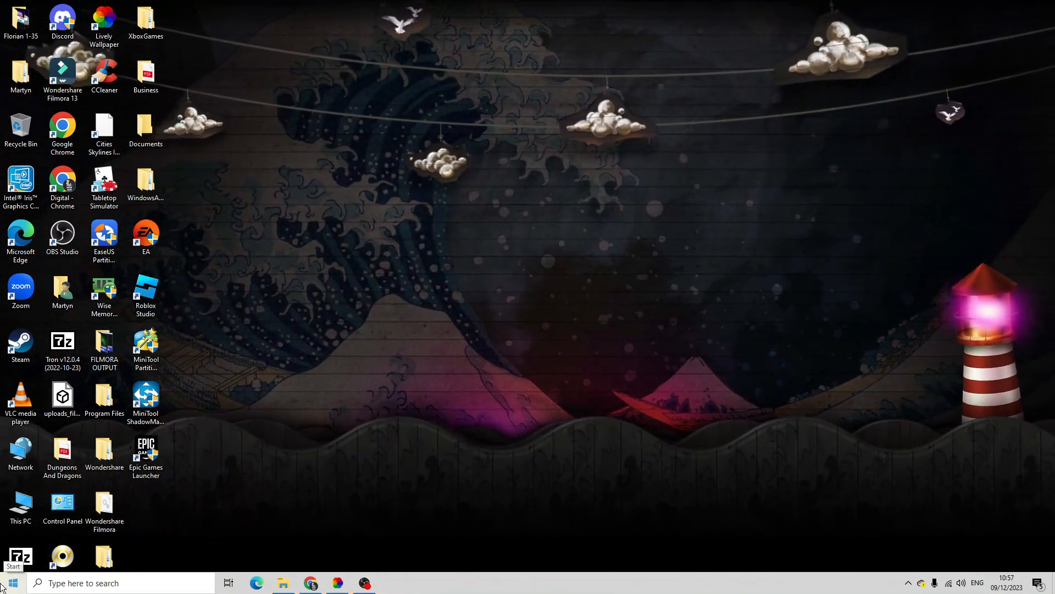
{"action": "left_click", "coordinate": [10, 582]}
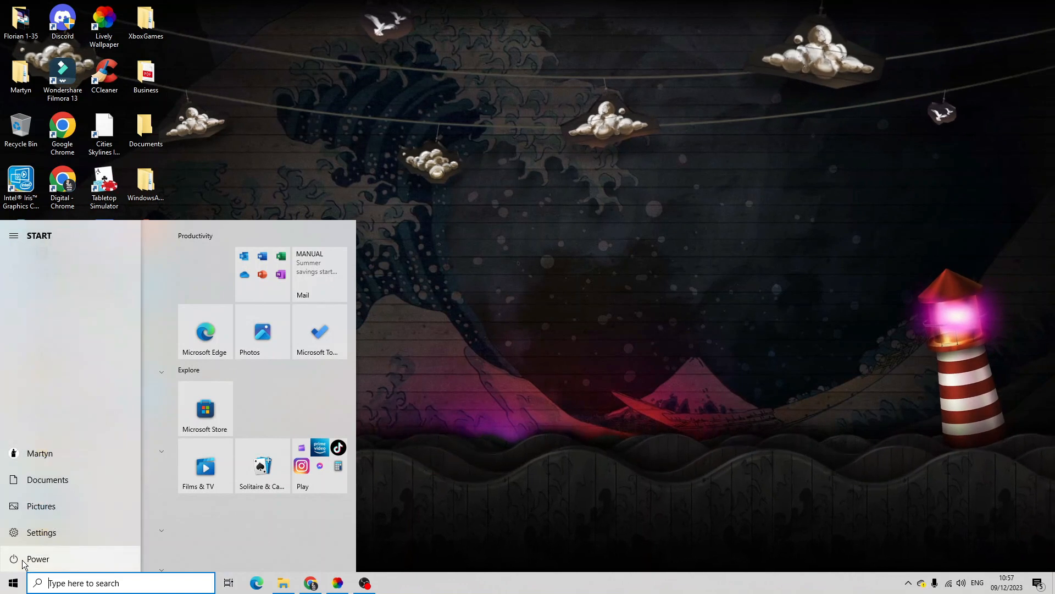
{"action": "left_click", "coordinate": [37, 558]}
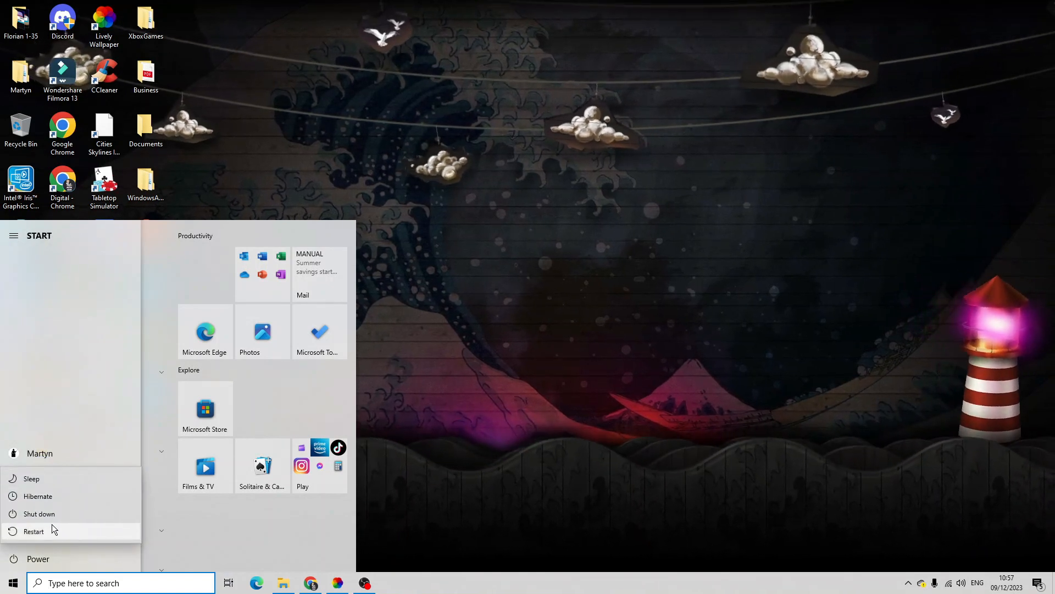
{"action": "mouse_move", "coordinate": [64, 531]}
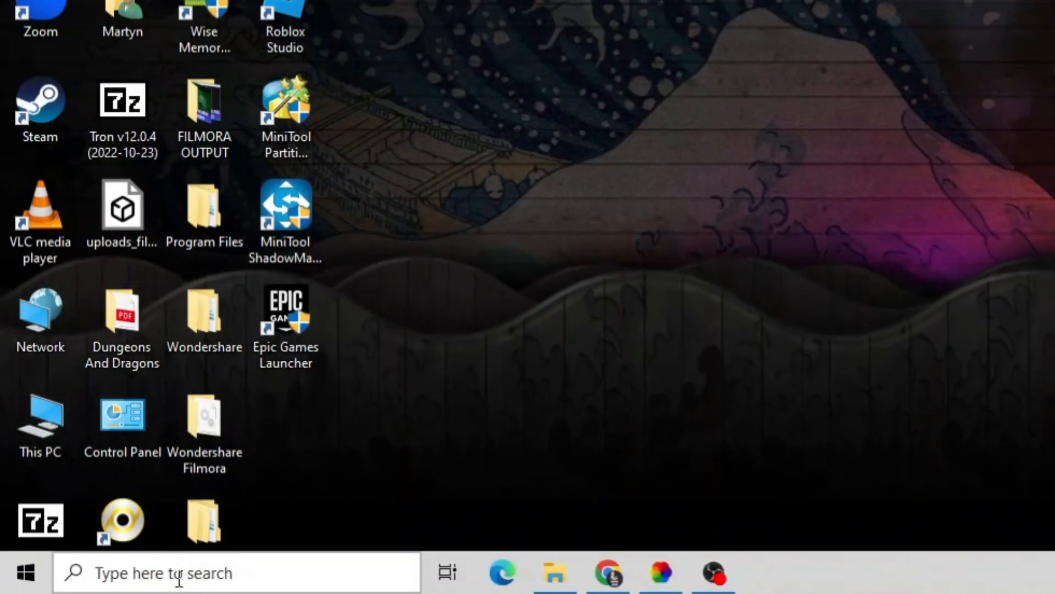
- Search 'remove' in the taskbar to reach Add or remove programs
{"action": "type", "text": "rem"}
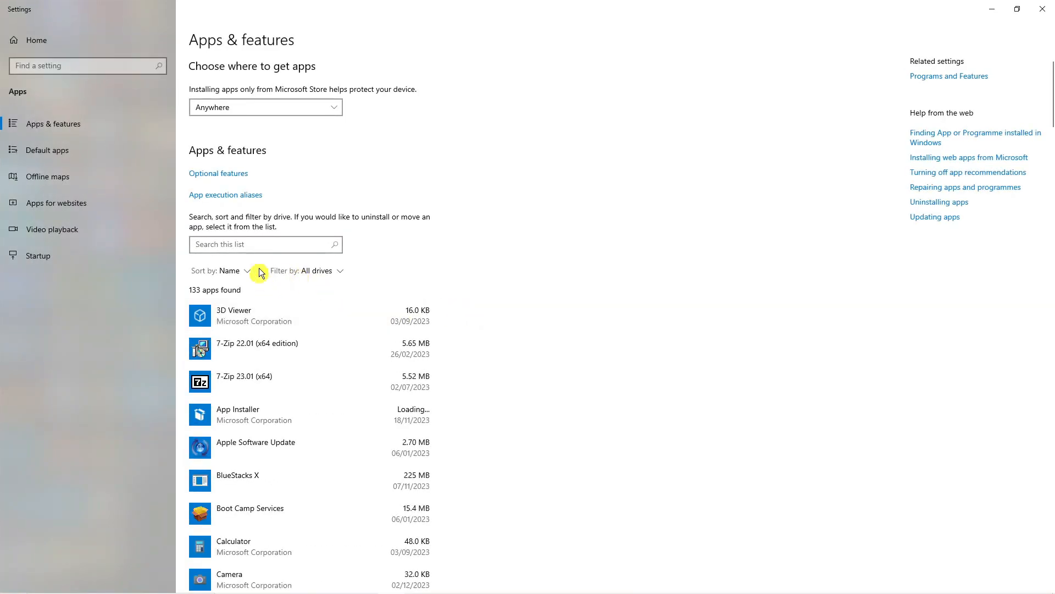
- Filter the installed apps list by 'roblox' and select the Roblox app
{"action": "left_click", "coordinate": [265, 244]}
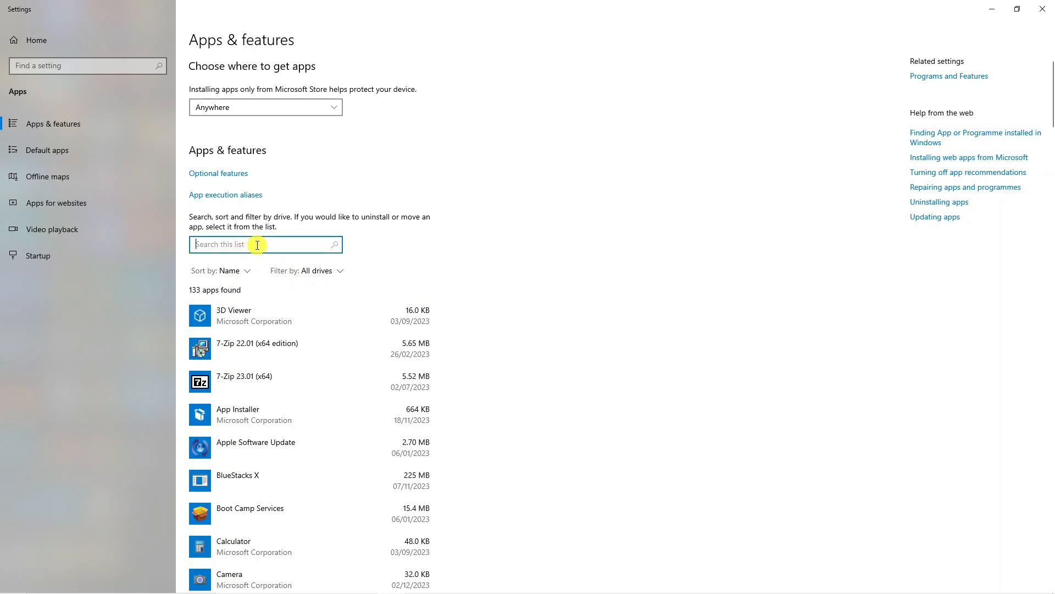
{"action": "type", "text": "rob"}
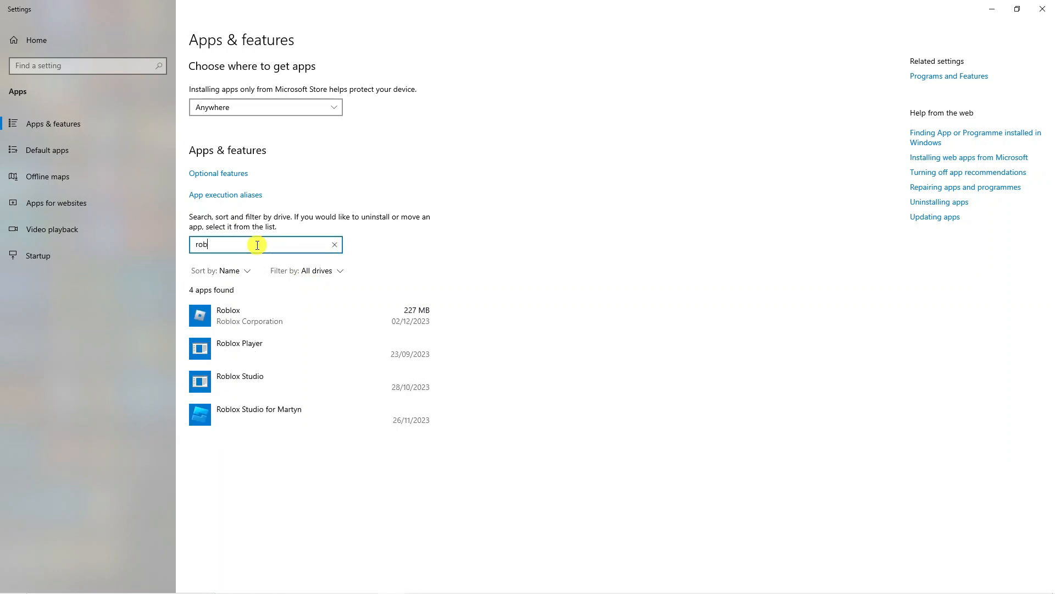
{"action": "type", "text": "lox"}
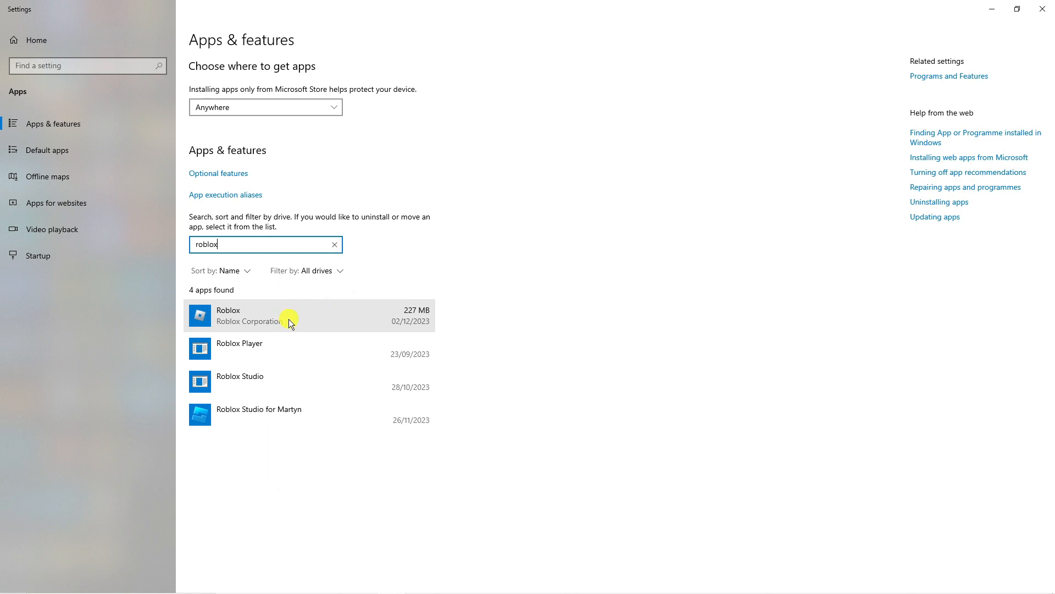
{"action": "left_click", "coordinate": [238, 349]}
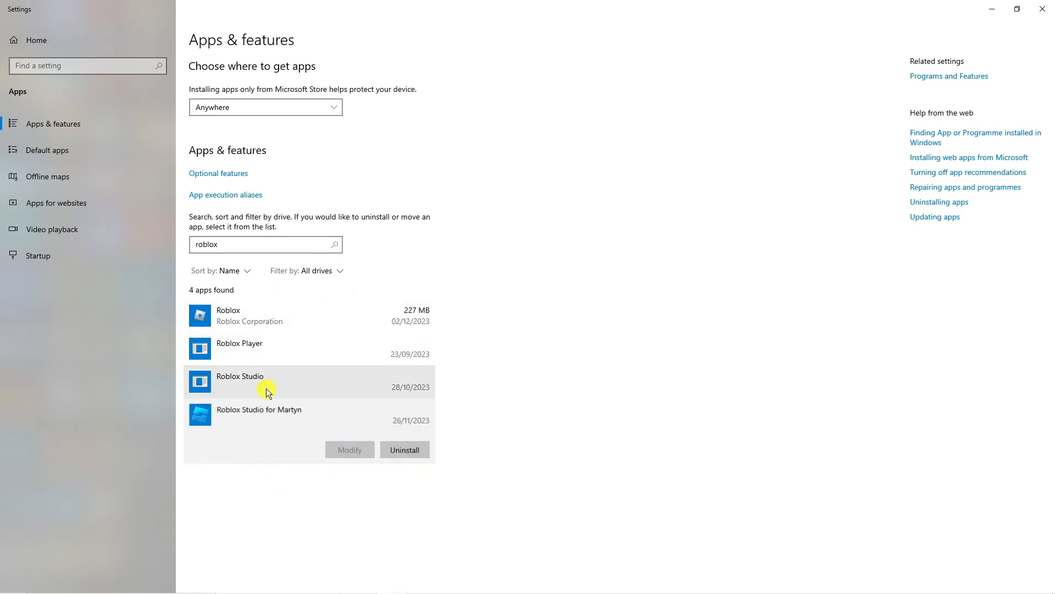
- Uninstall Roblox and confirm removing it and its related info
{"action": "left_click", "coordinate": [303, 315]}
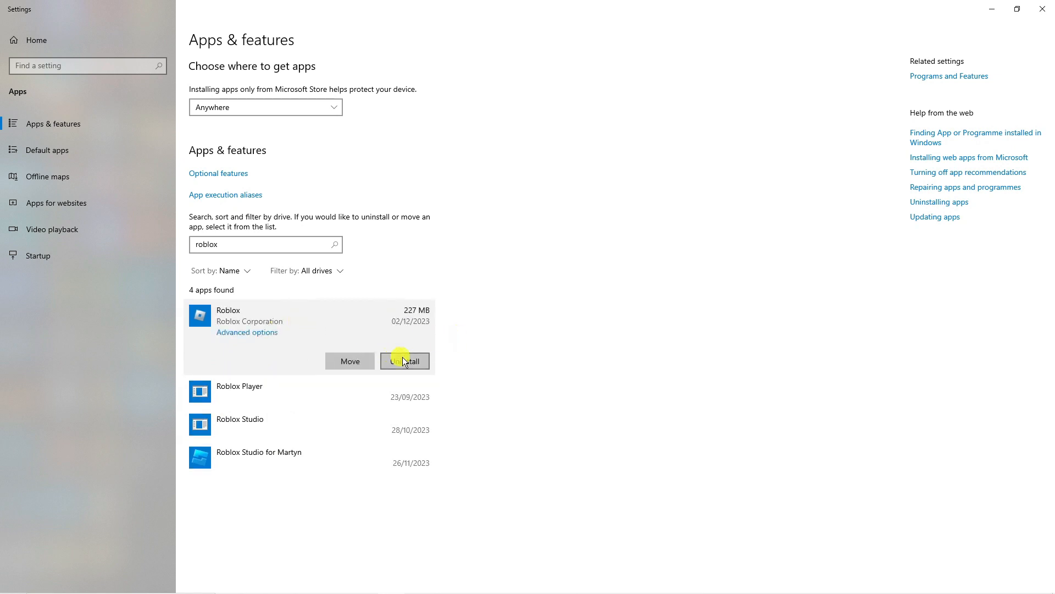
{"action": "left_click", "coordinate": [405, 360]}
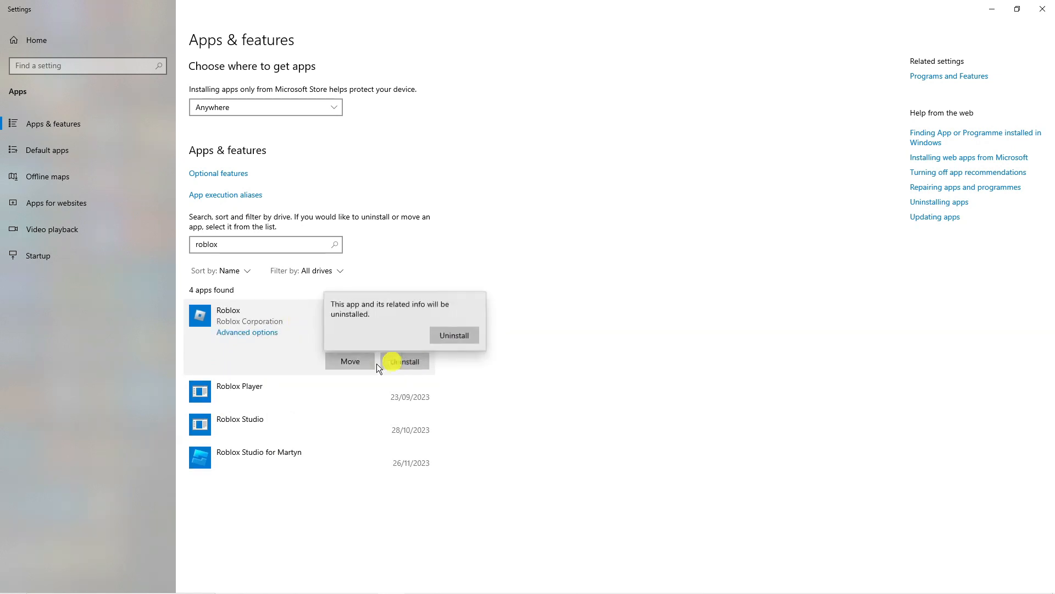
{"action": "left_click", "coordinate": [454, 334]}
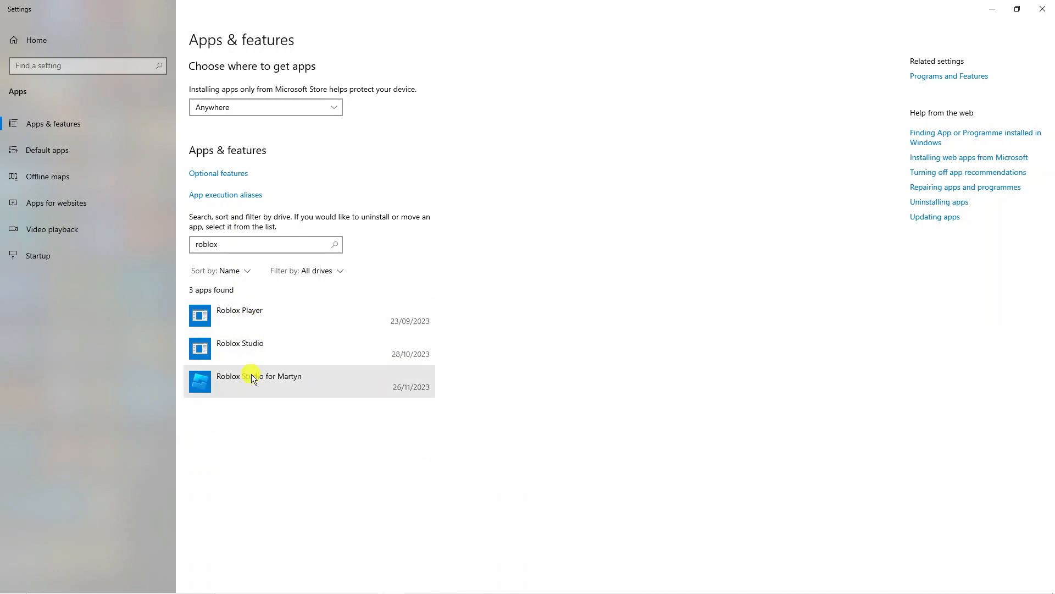
{"action": "mouse_move", "coordinate": [645, 307]}
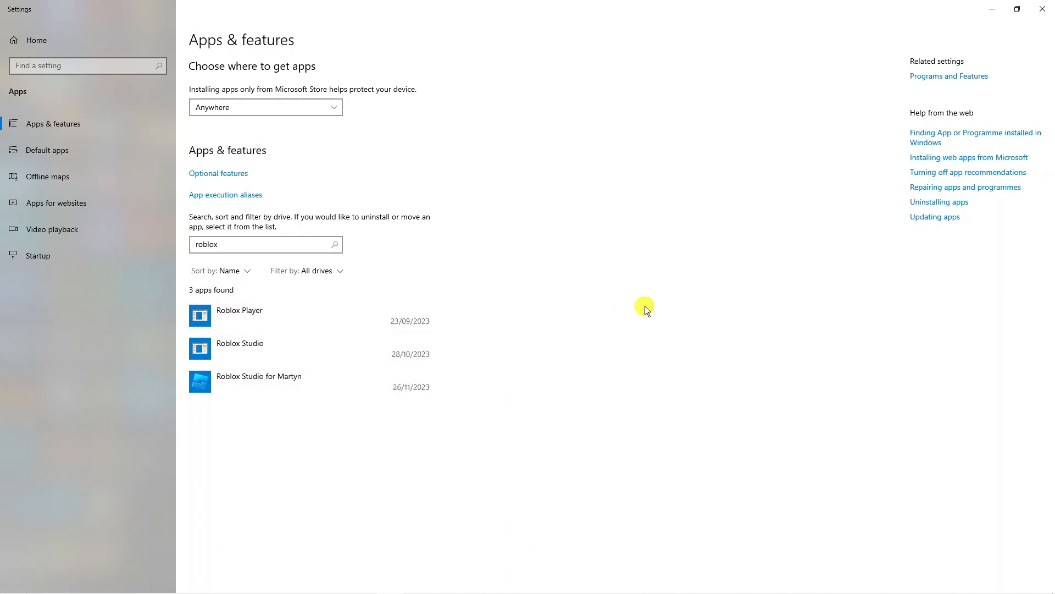
{"action": "mouse_move", "coordinate": [614, 343]}
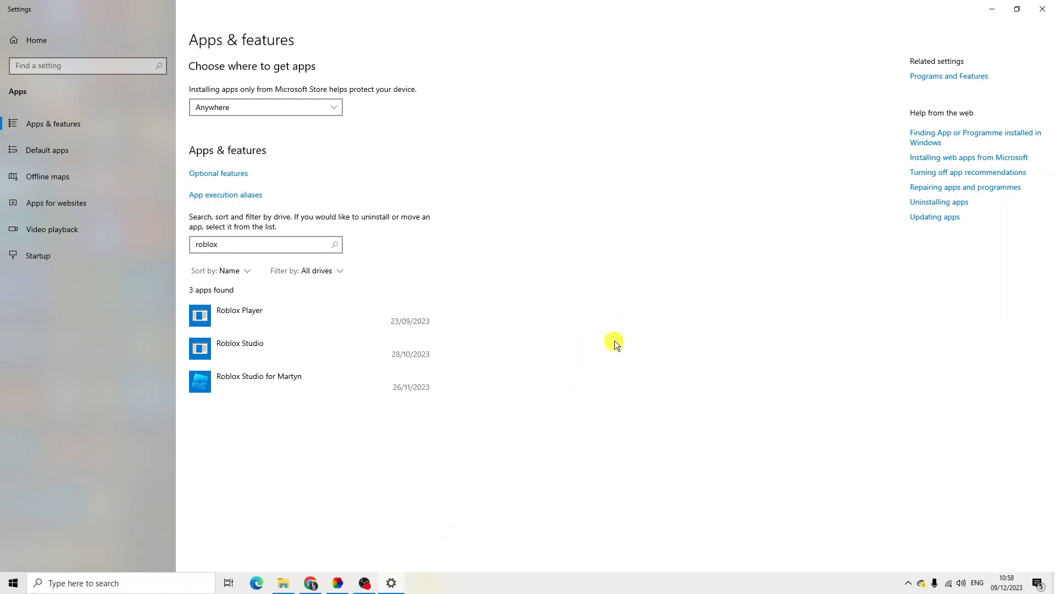
{"action": "mouse_move", "coordinate": [448, 483]}
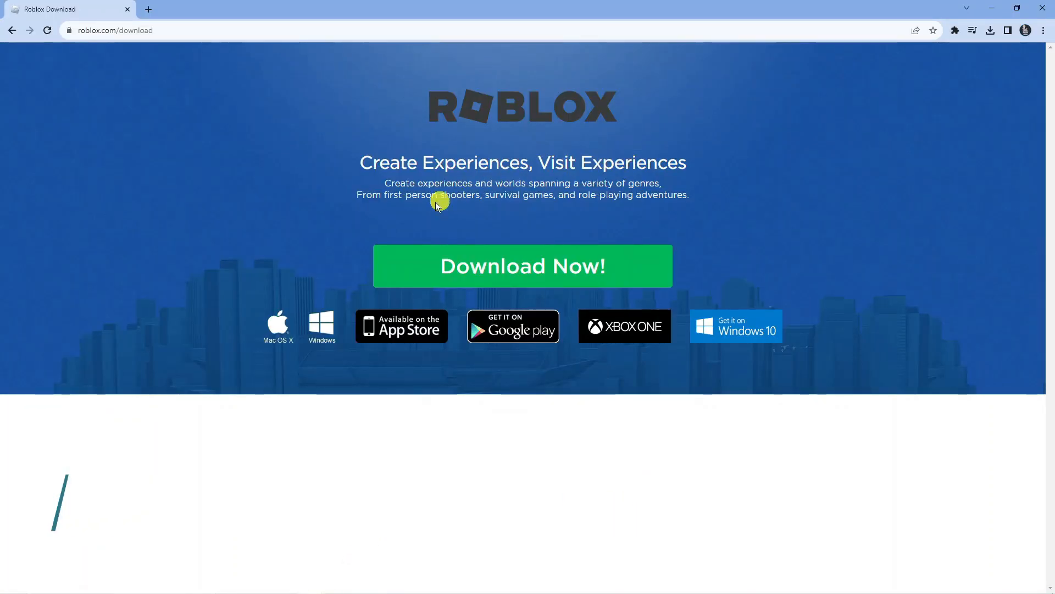
{"action": "mouse_move", "coordinate": [532, 278]}
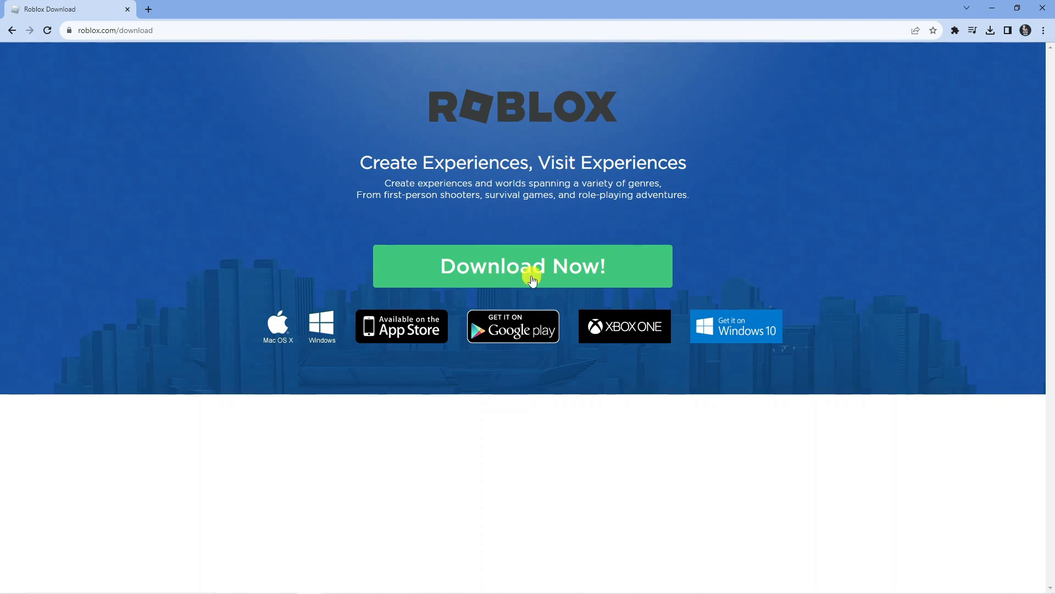
- Download the Roblox installer with the green Download Now! button
{"action": "left_click", "coordinate": [521, 265]}
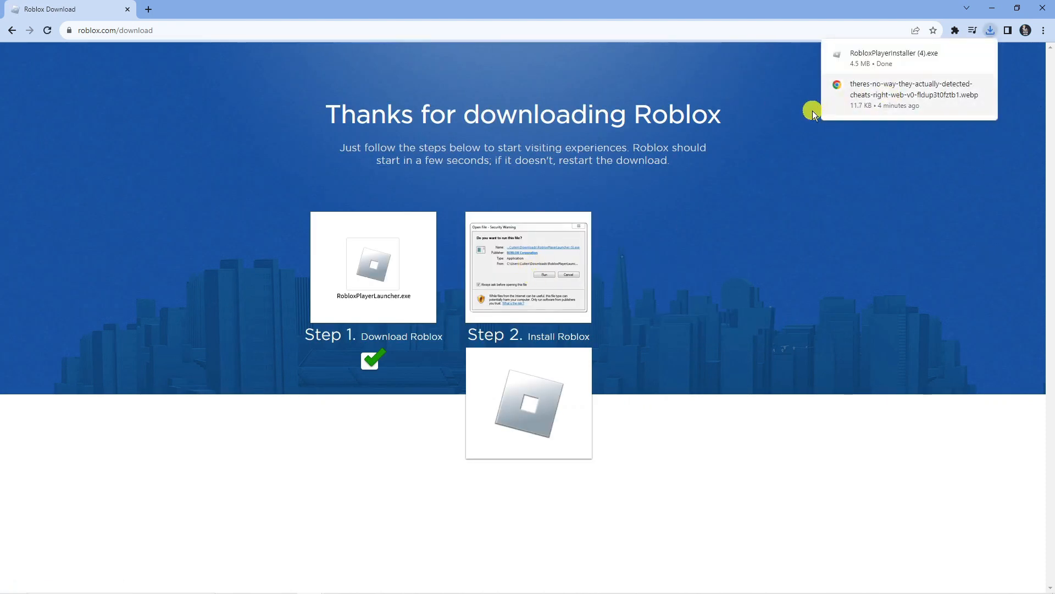
{"action": "mouse_move", "coordinate": [887, 60]}
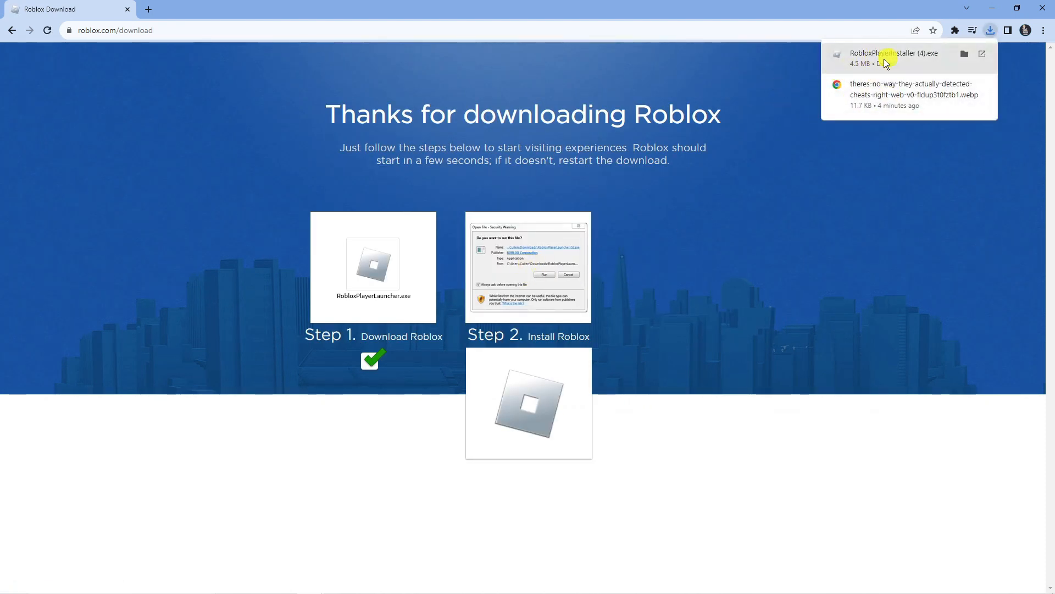